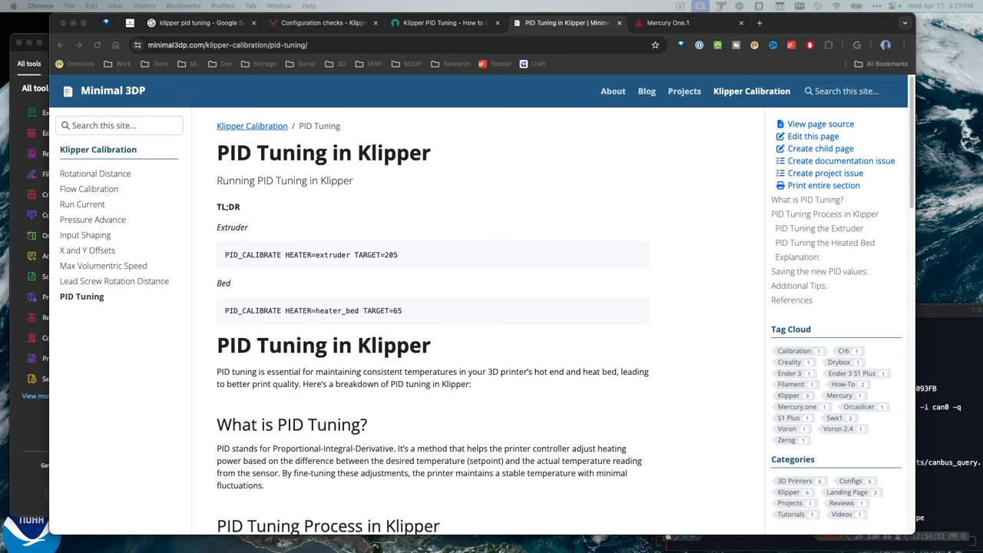
{"action": "mouse_move", "coordinate": [329, 255]}
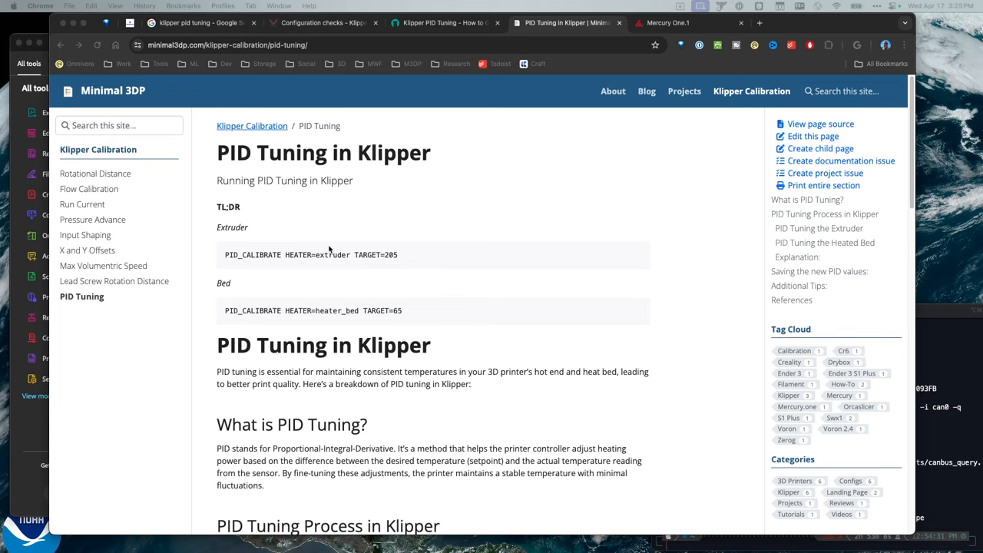
{"action": "mouse_move", "coordinate": [392, 312]}
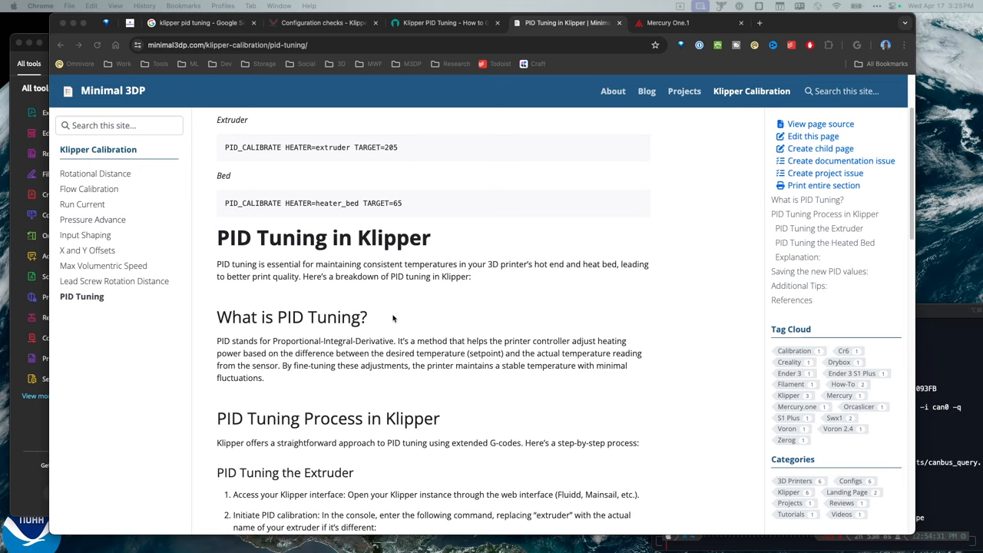
Step: Select the guide's extruder command PID_CALIBRATE HEATER=extruder TARGET=205 for copying
{"action": "scroll", "scroll_direction": "up", "scroll_amount": 3}
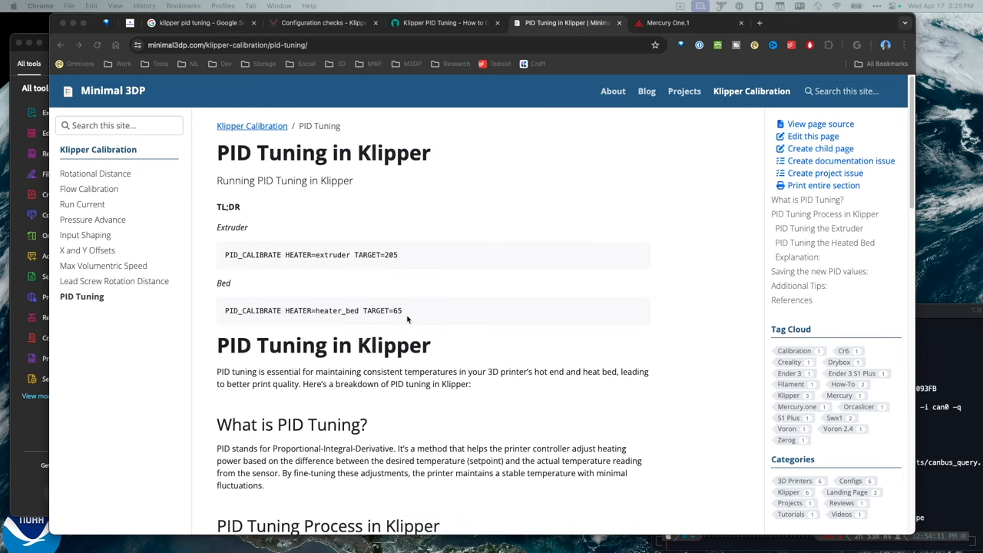
{"action": "mouse_move", "coordinate": [402, 299]}
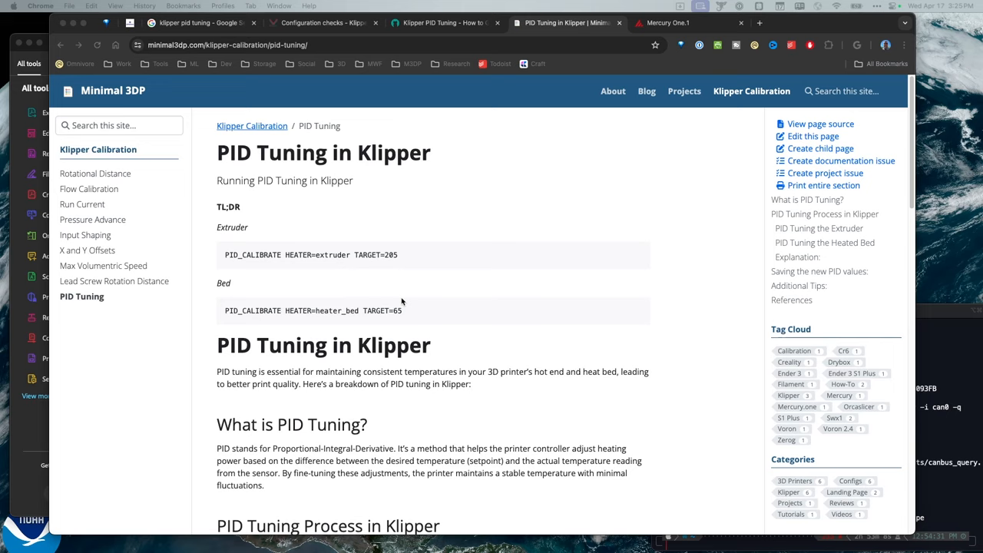
{"action": "mouse_move", "coordinate": [387, 304]}
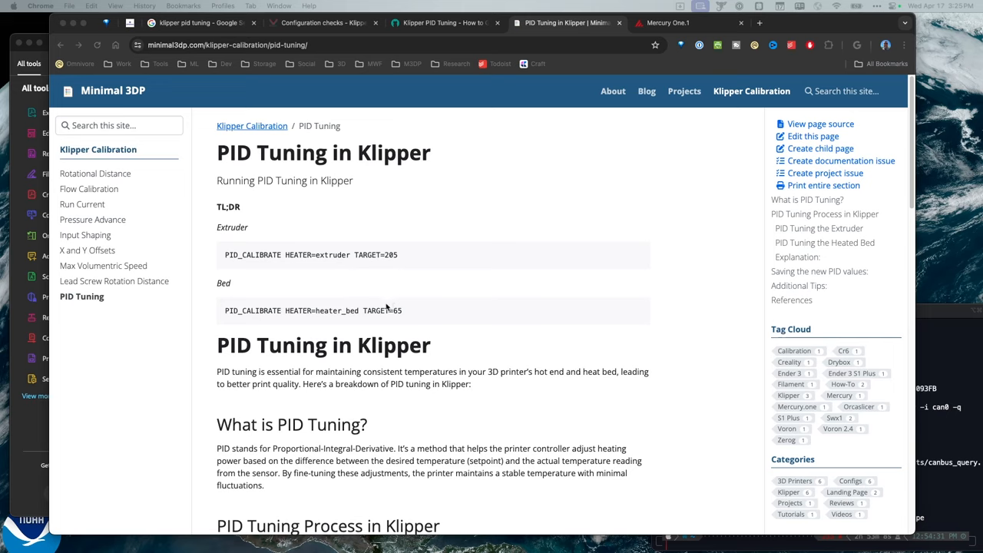
{"action": "mouse_move", "coordinate": [226, 208]}
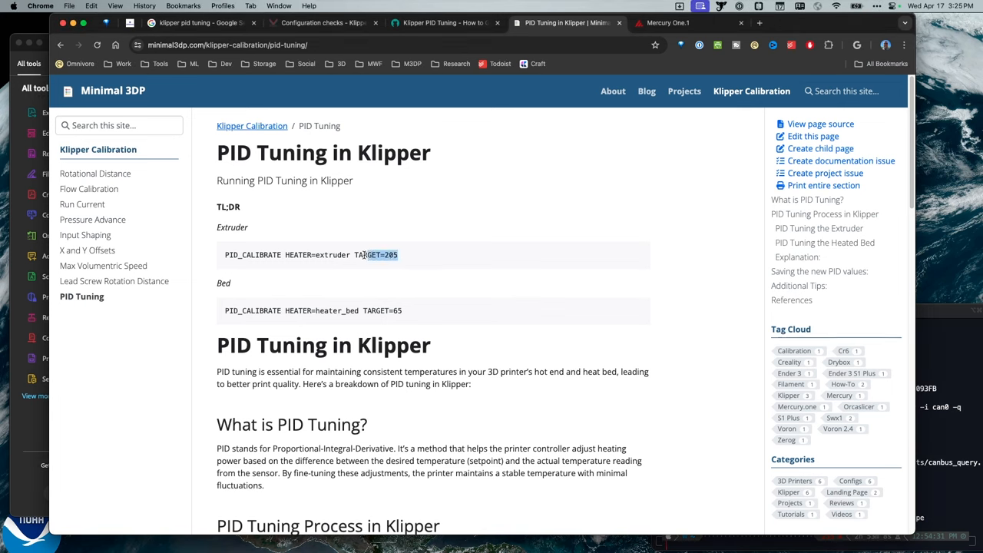
{"action": "triple_click", "coordinate": [310, 255]}
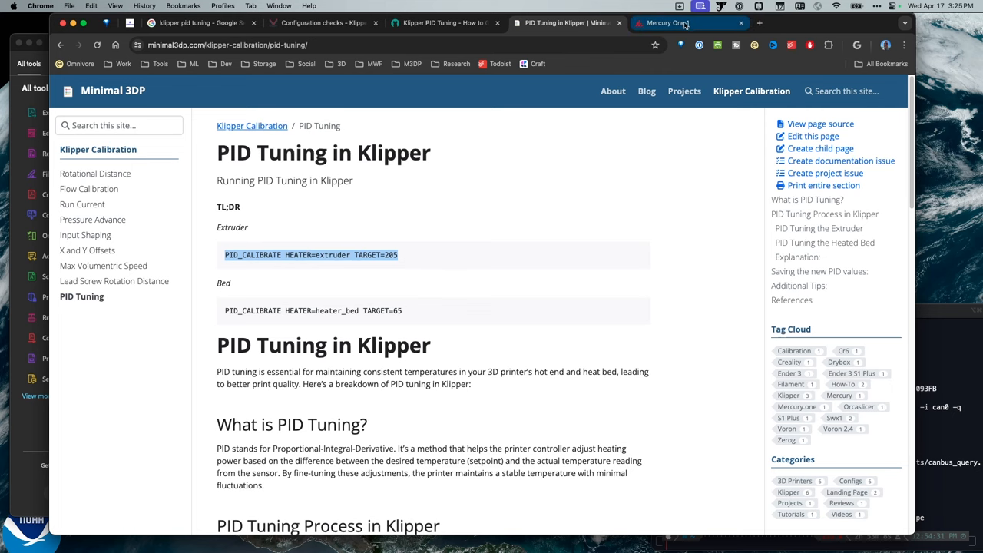
Step: Run PID_CALIBRATE HEATER=extruder TARGET=205 in the Mainsail console
{"action": "left_click", "coordinate": [673, 23]}
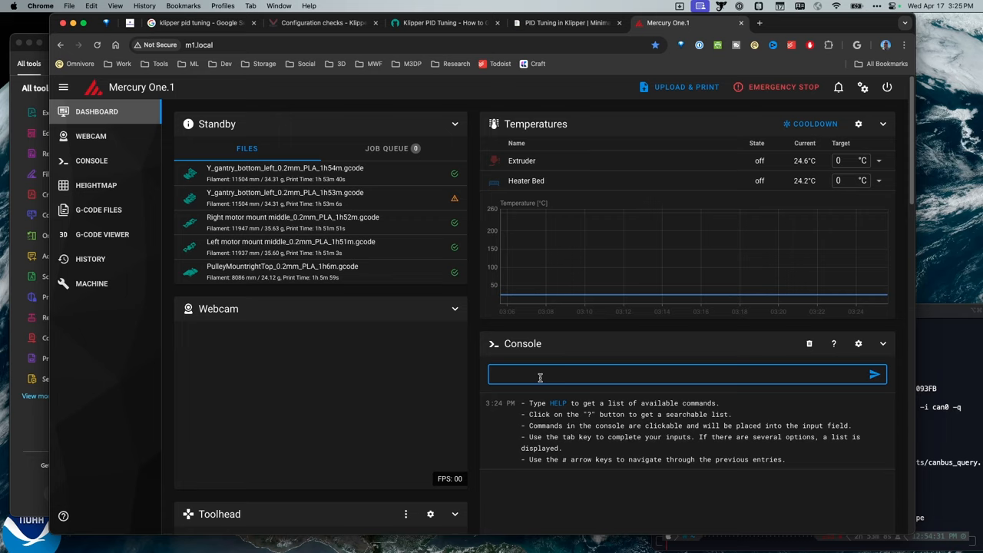
{"action": "type", "text": "PID_CALIBRATE HEATER=extruder TARGET=205"}
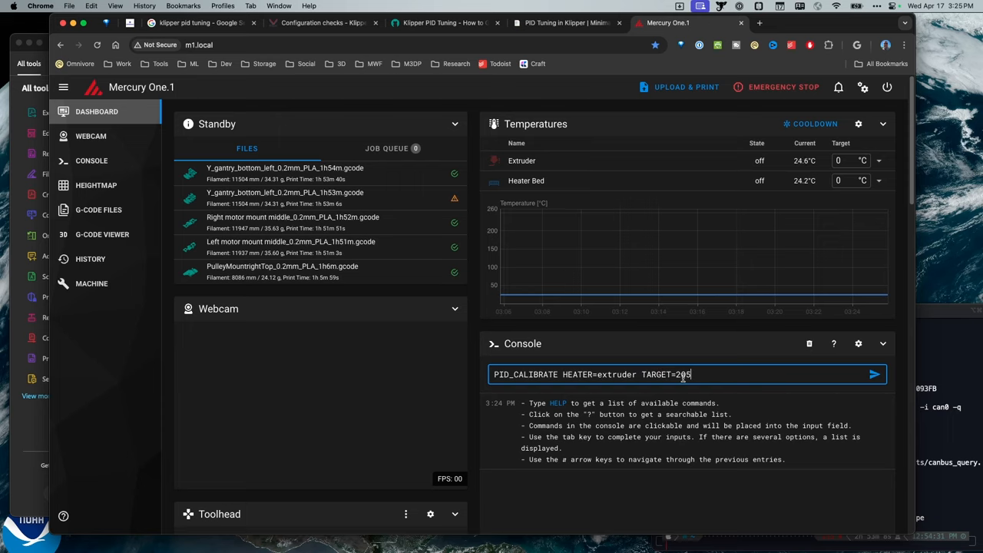
{"action": "mouse_move", "coordinate": [713, 367]}
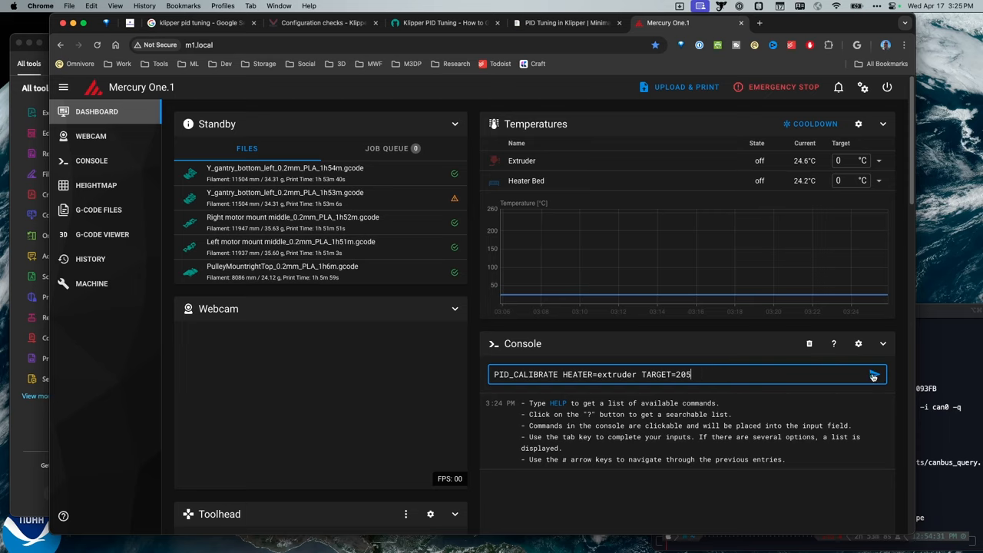
{"action": "mouse_move", "coordinate": [832, 370]}
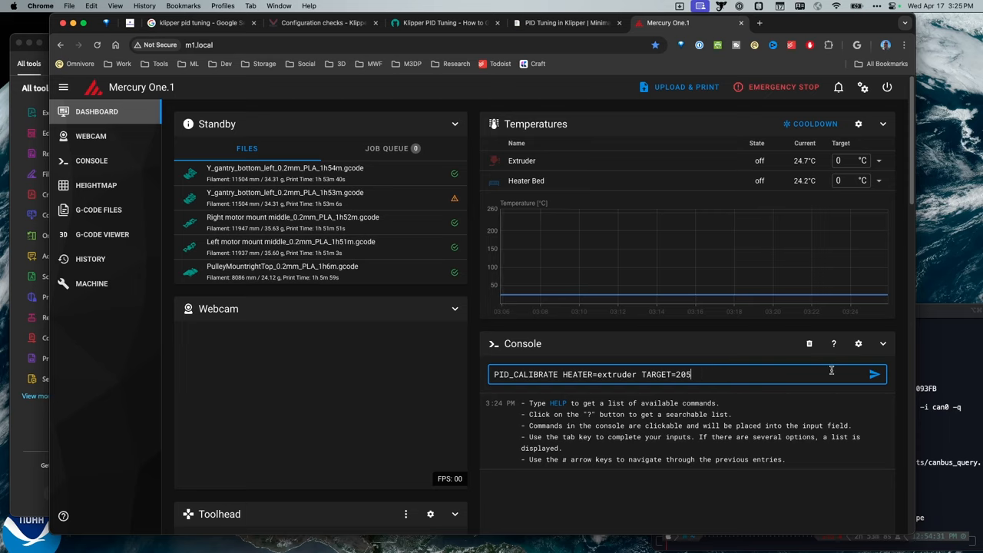
{"action": "key", "text": "Enter"}
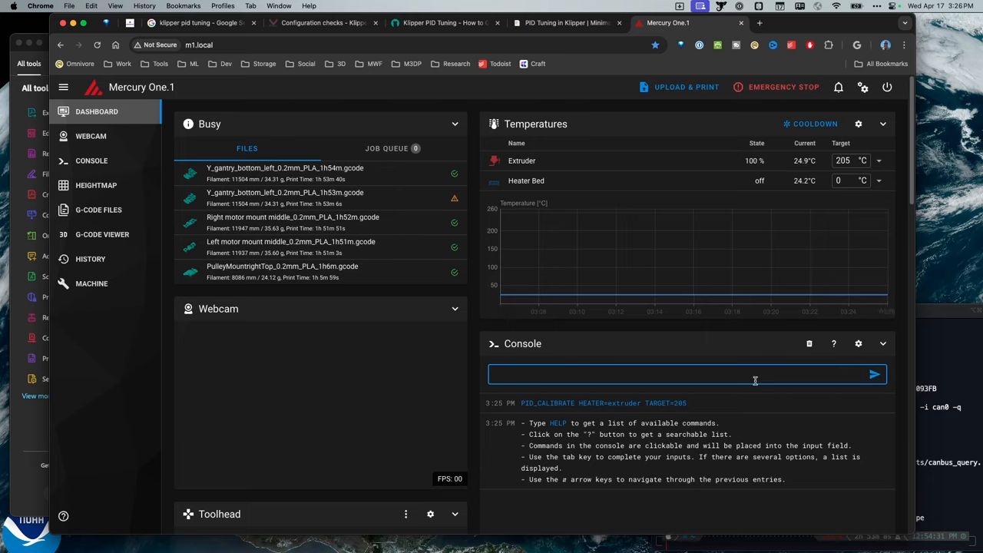
{"action": "mouse_move", "coordinate": [716, 238]}
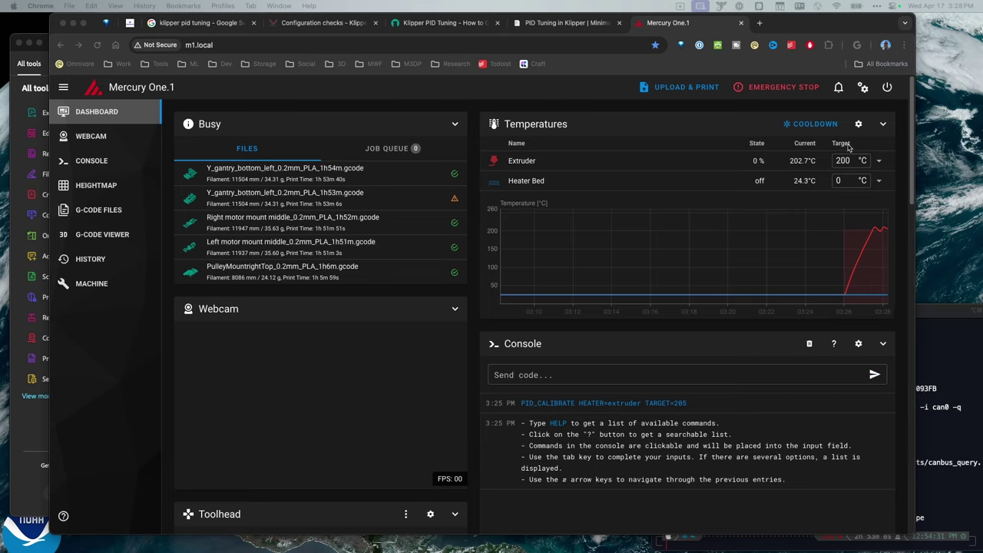
{"action": "mouse_move", "coordinate": [864, 213]}
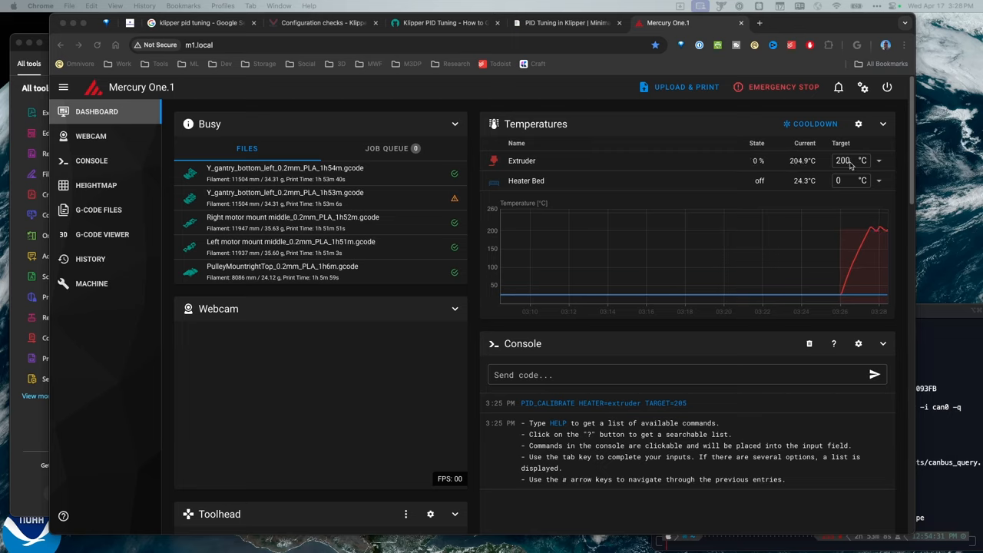
{"action": "mouse_move", "coordinate": [880, 239]}
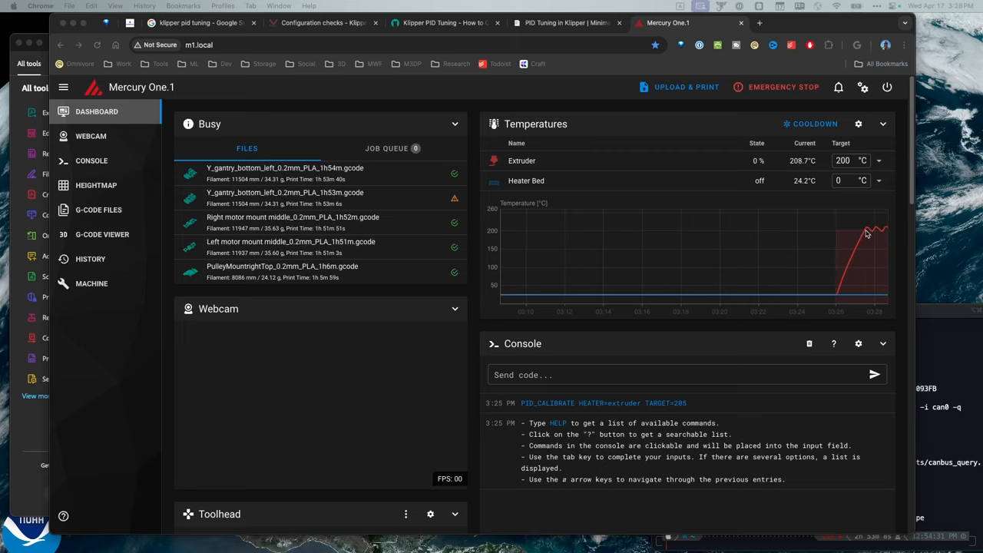
{"action": "mouse_move", "coordinate": [876, 237]}
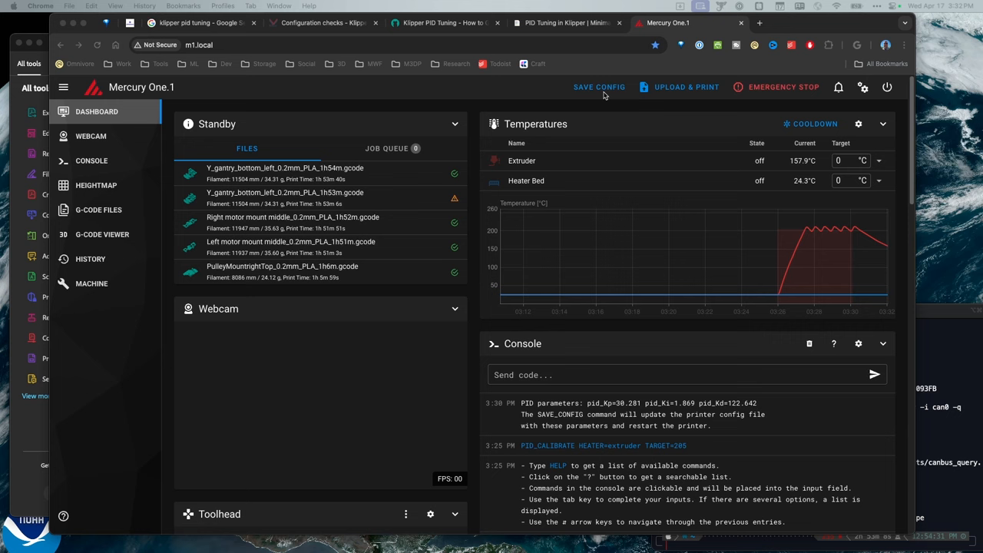
Step: Save the extruder results Kp=30.281, Ki=1.869, Kd=122.642 with SAVE_CONFIG
{"action": "left_click", "coordinate": [599, 86]}
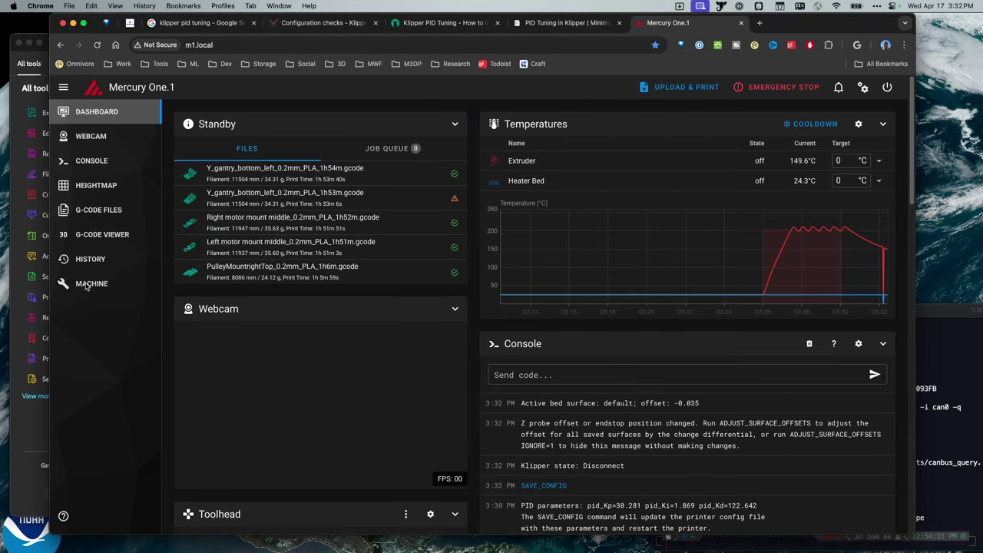
Step: View the SAVE_CONFIG block in printer.cfg showing pid_kp 30.281, pid_ki 1.869, pid_kd 122.642
{"action": "left_click", "coordinate": [91, 282]}
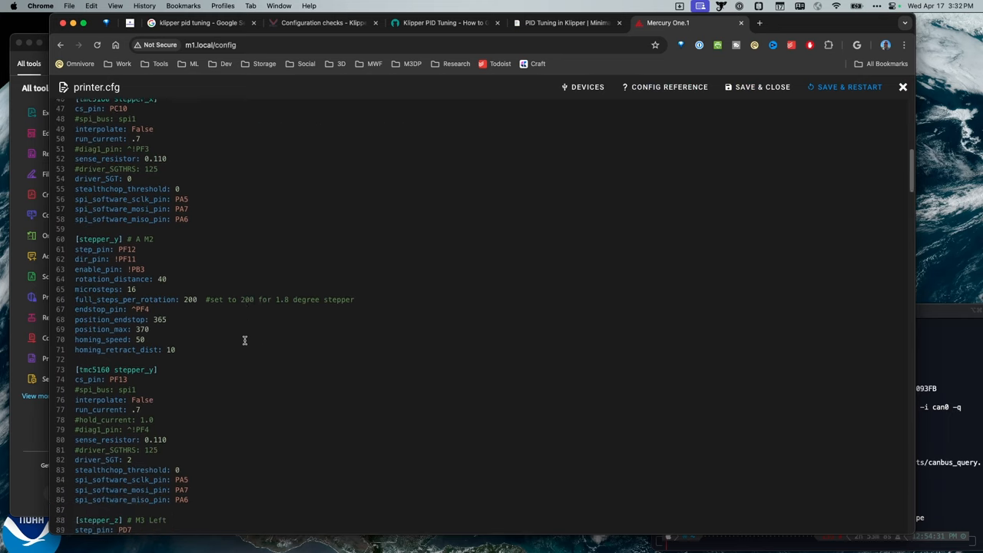
{"action": "scroll", "scroll_direction": "down", "scroll_amount": 3}
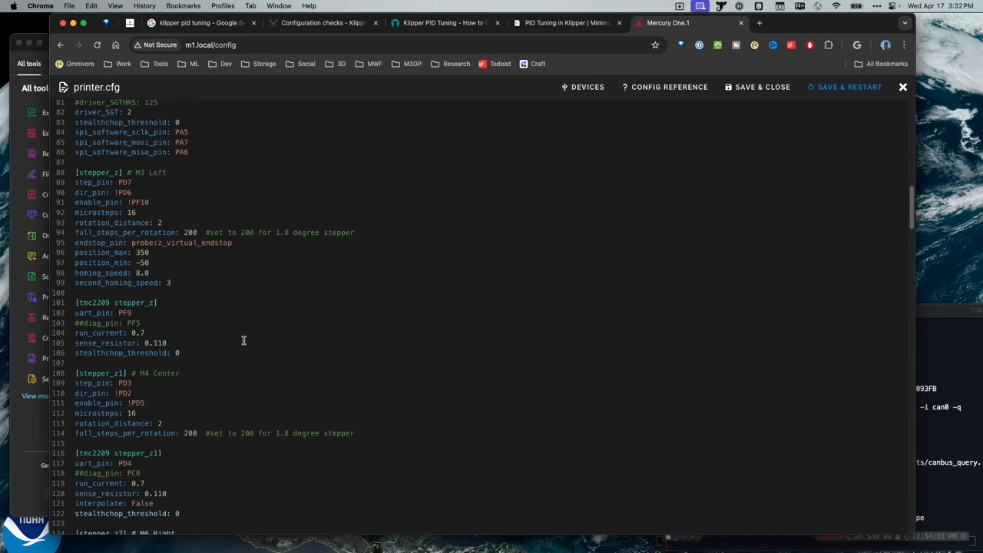
{"action": "scroll", "scroll_direction": "down", "scroll_amount": 3}
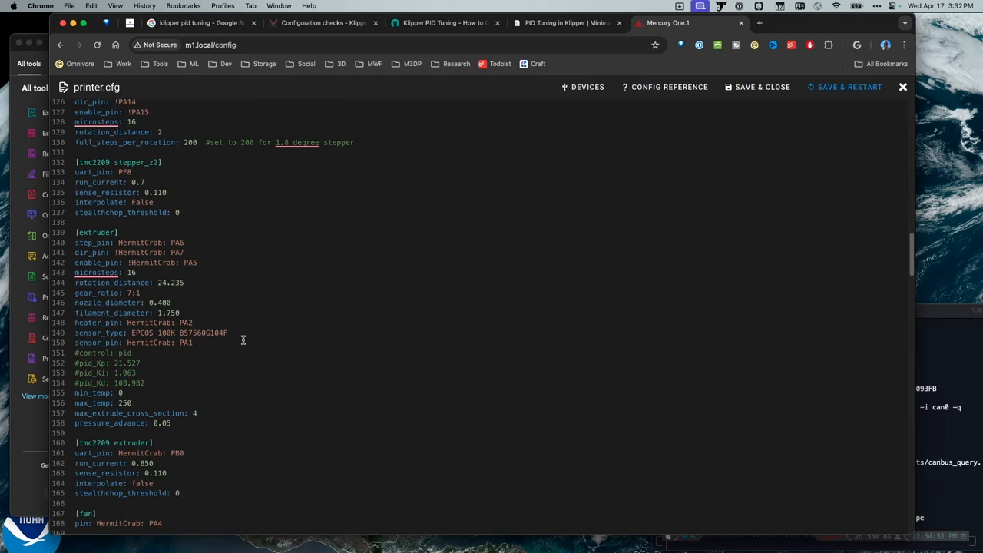
{"action": "scroll", "scroll_direction": "down", "scroll_amount": 3}
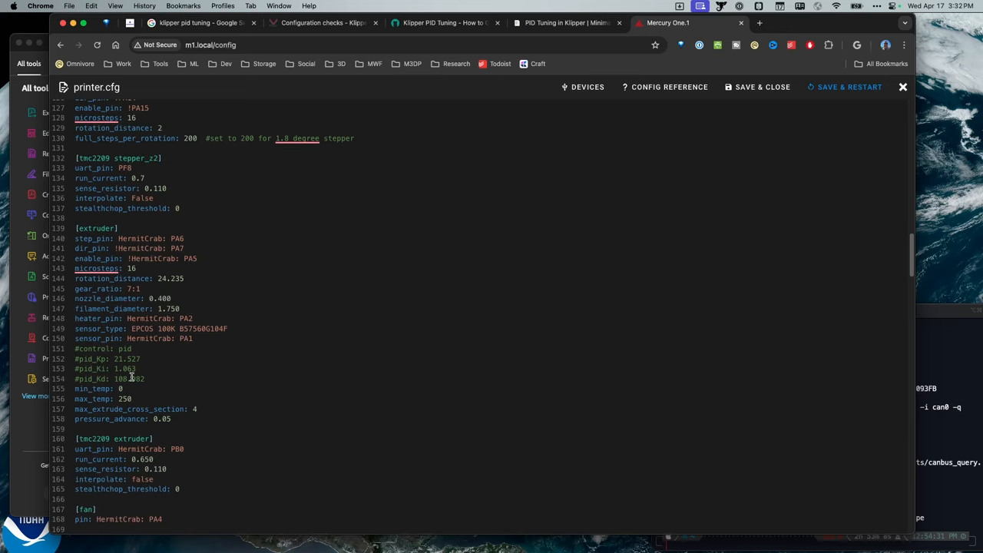
{"action": "scroll", "scroll_direction": "down", "scroll_amount": 3}
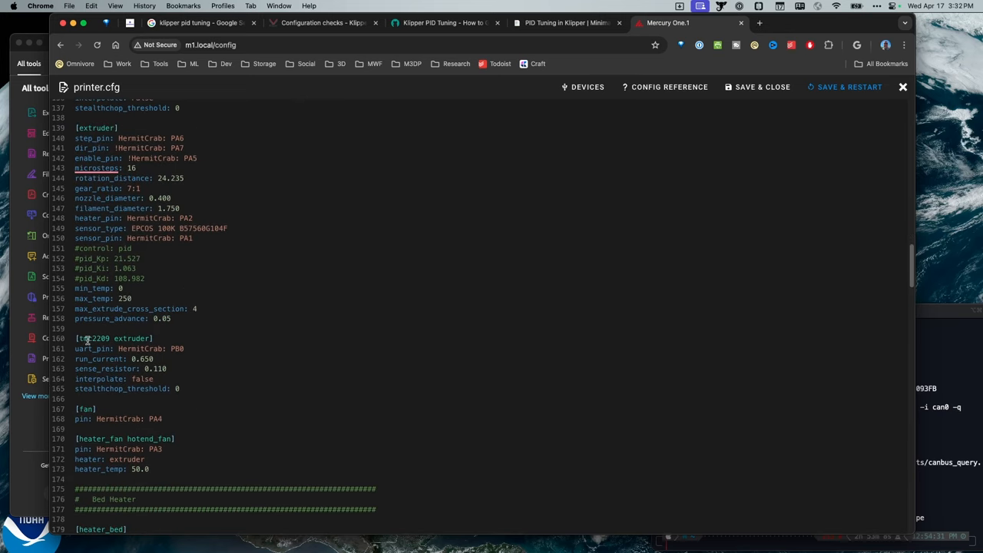
{"action": "scroll", "scroll_direction": "down", "scroll_amount": 3}
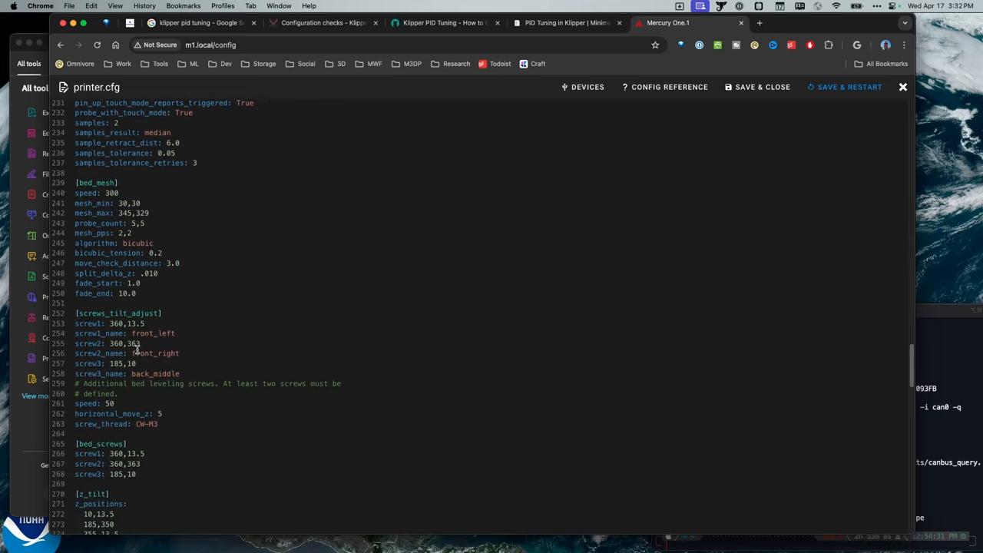
{"action": "scroll", "scroll_direction": "down", "scroll_amount": 3}
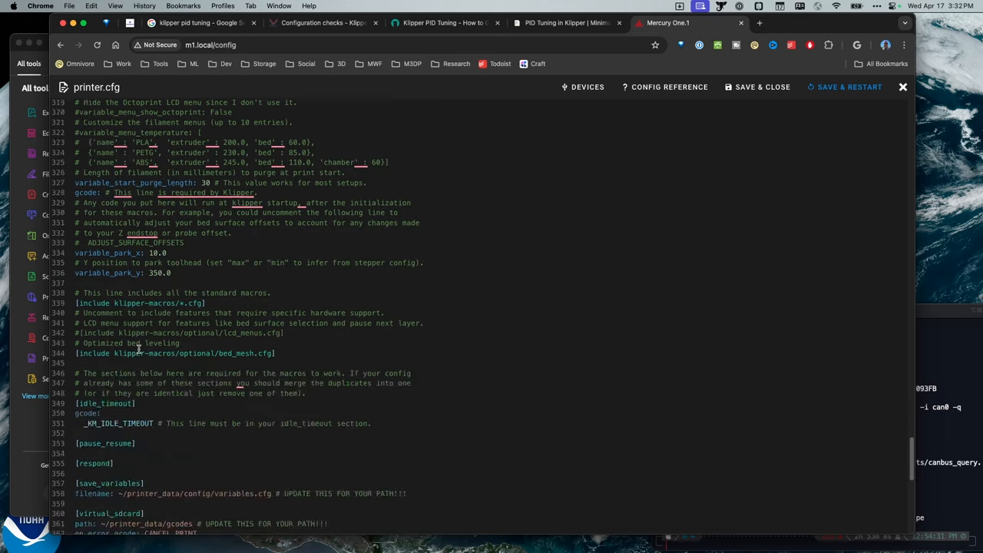
{"action": "scroll", "scroll_direction": "down", "scroll_amount": 3}
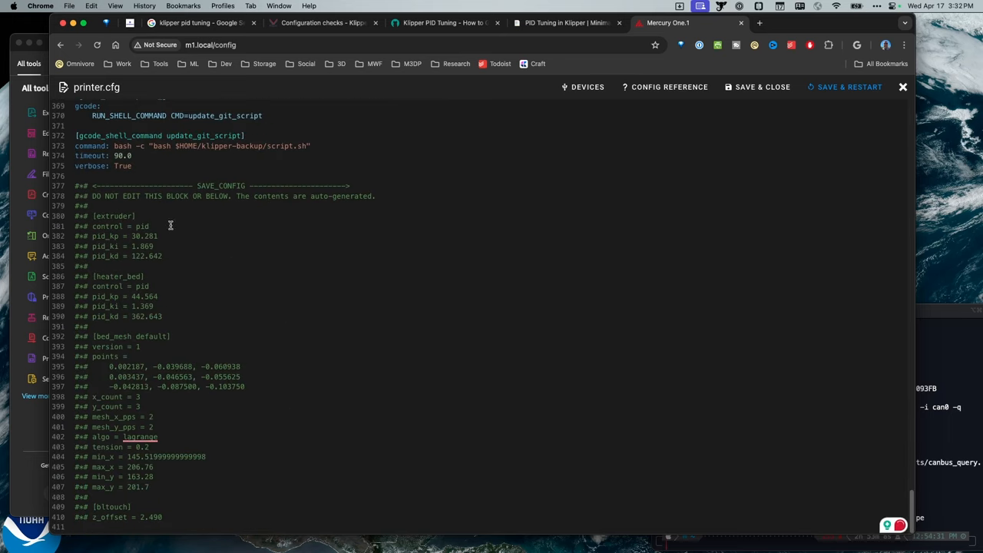
{"action": "mouse_move", "coordinate": [144, 196]}
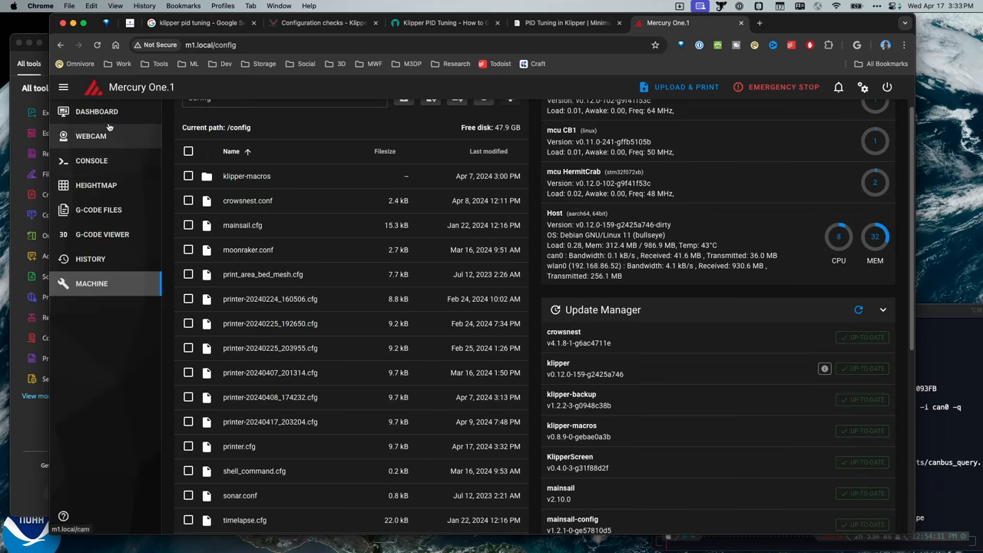
Step: Run PID_CALIBRATE HEATER=heater_bed TARGET=65 from the guide in the Mainsail console
{"action": "left_click", "coordinate": [95, 111]}
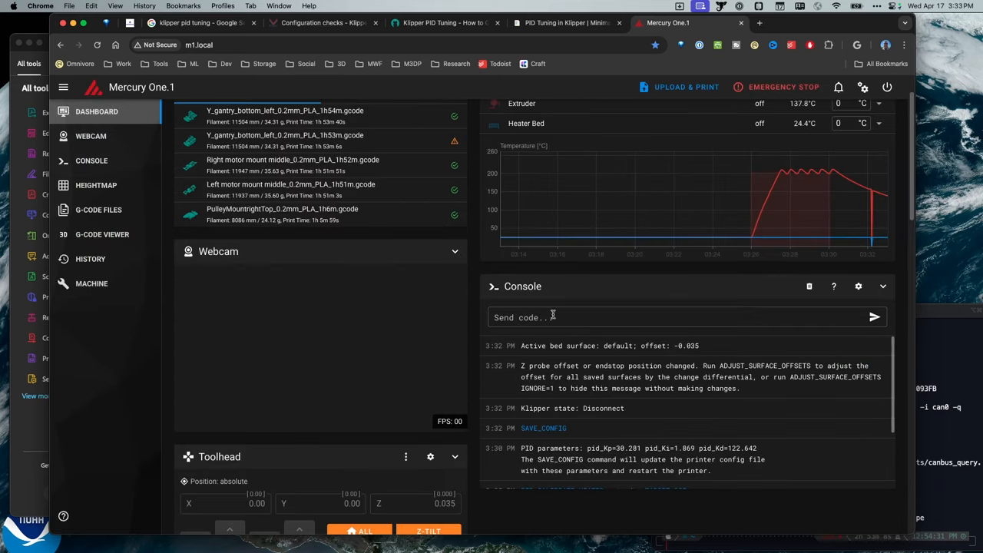
{"action": "left_click", "coordinate": [562, 23]}
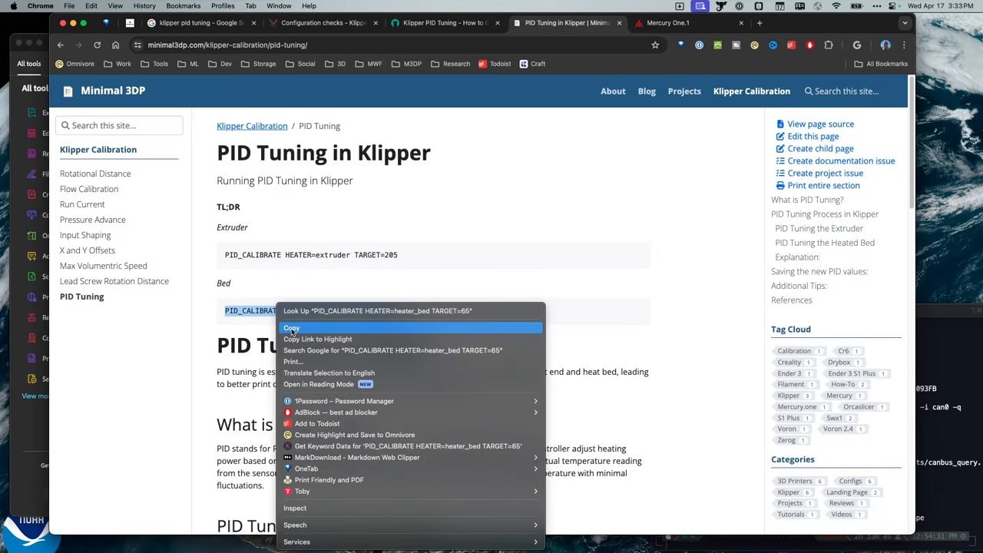
{"action": "left_click", "coordinate": [668, 23]}
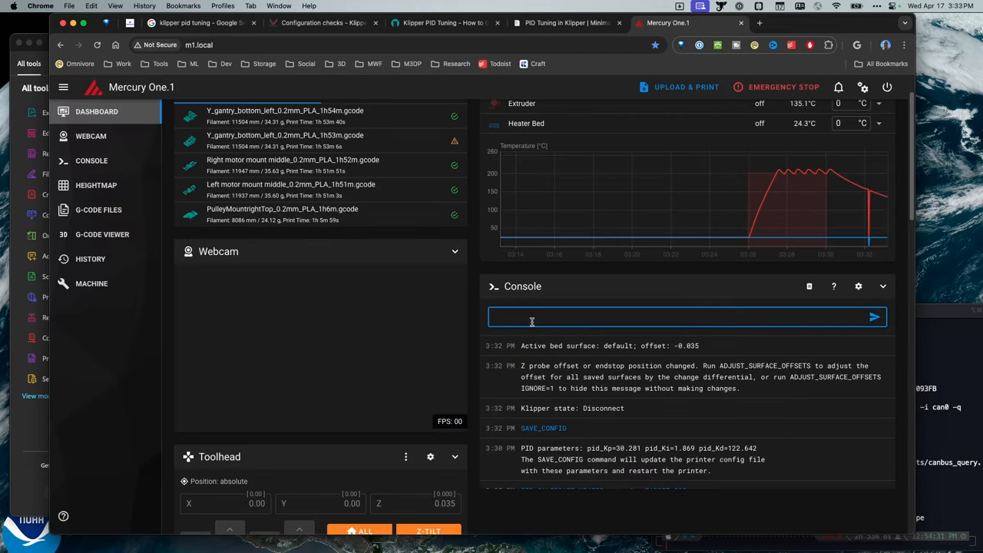
{"action": "type", "text": "PID_CALIBRATE HEATER=heater_bed TARGET=65"}
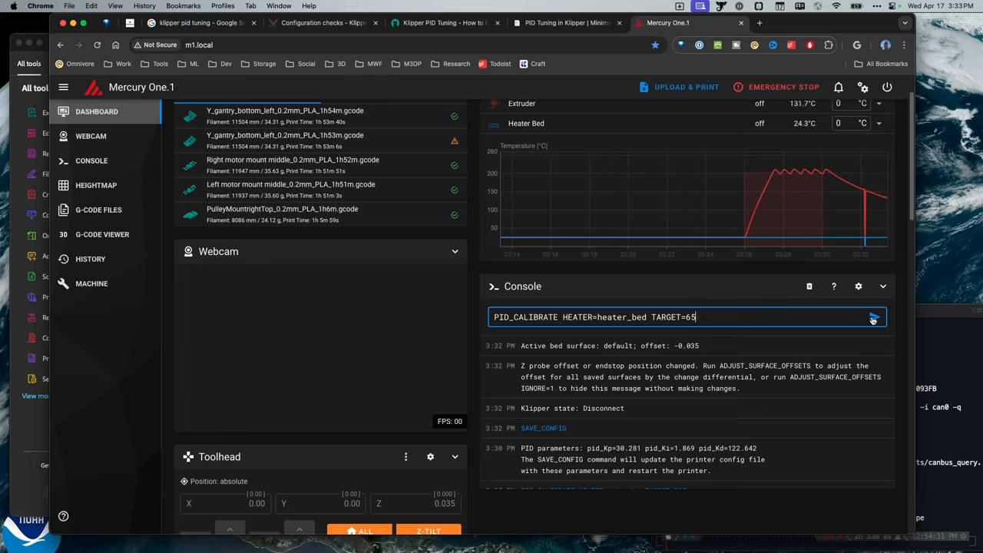
{"action": "left_click", "coordinate": [871, 316]}
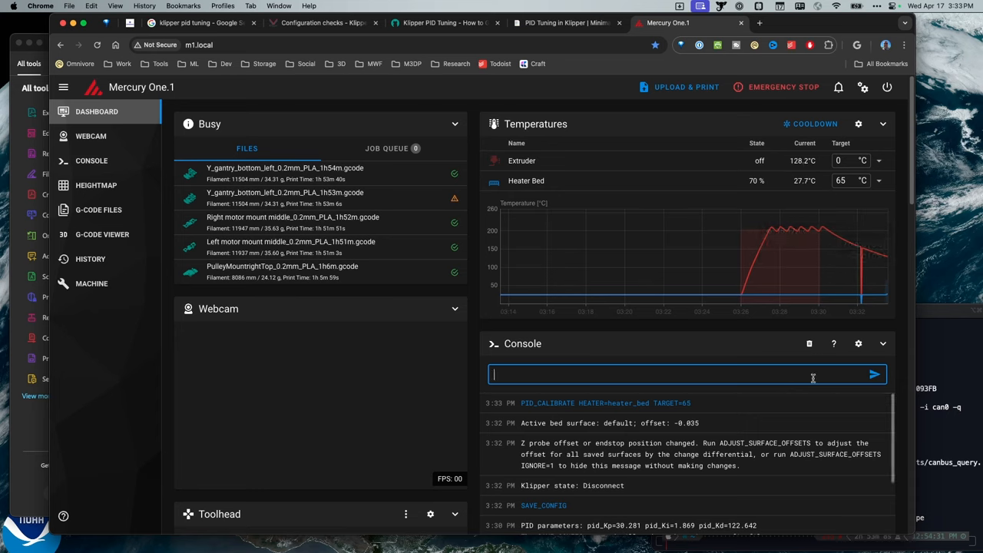
{"action": "mouse_move", "coordinate": [717, 277]}
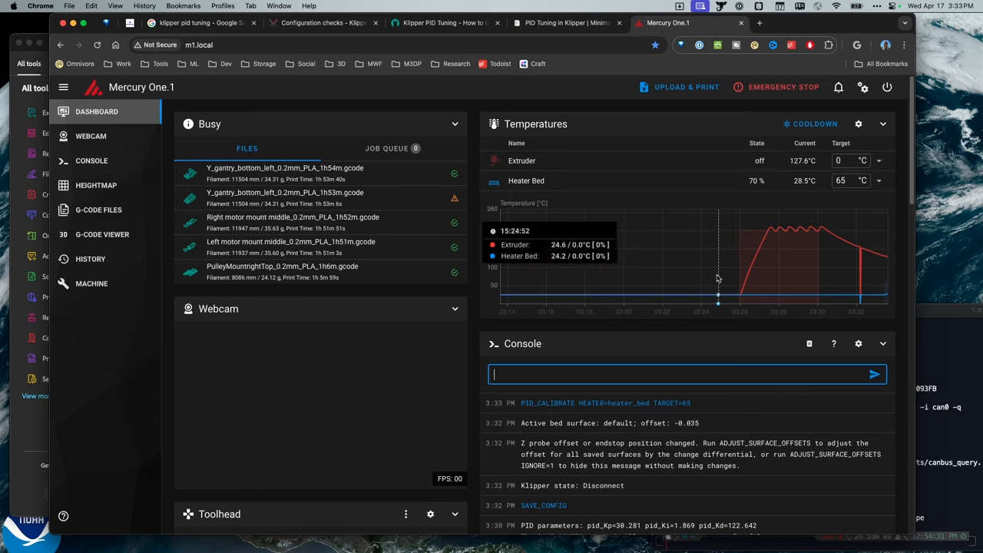
{"action": "mouse_move", "coordinate": [839, 403]}
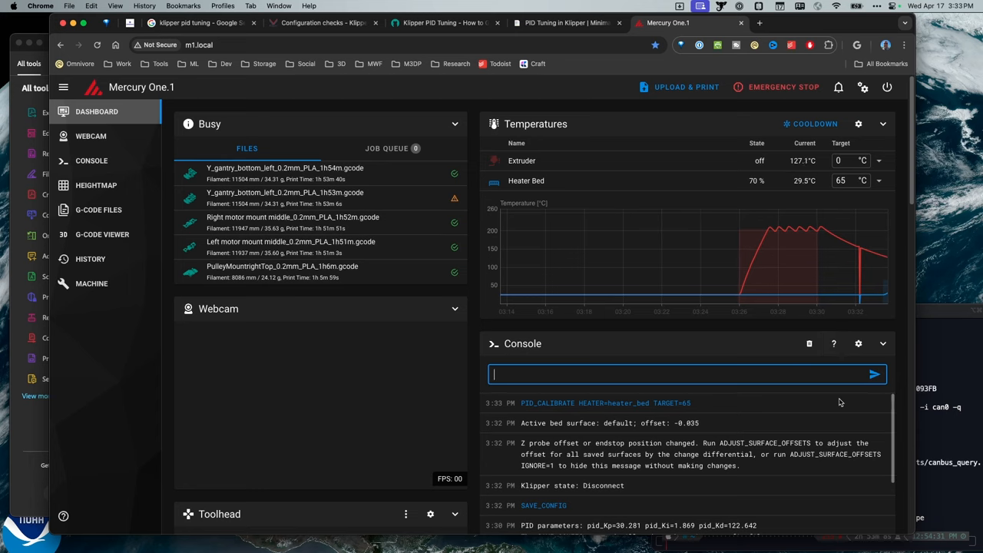
{"action": "mouse_move", "coordinate": [803, 239]}
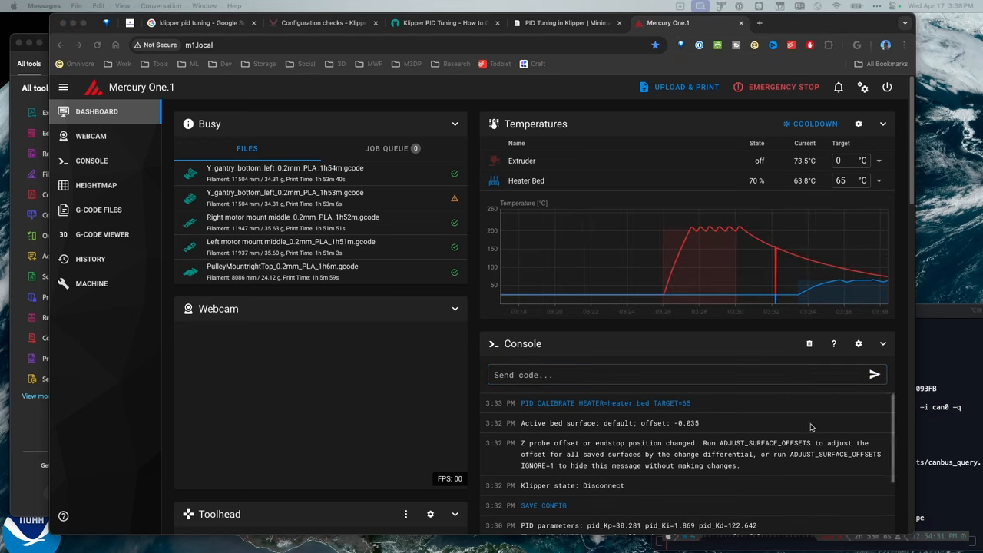
{"action": "mouse_move", "coordinate": [848, 287]}
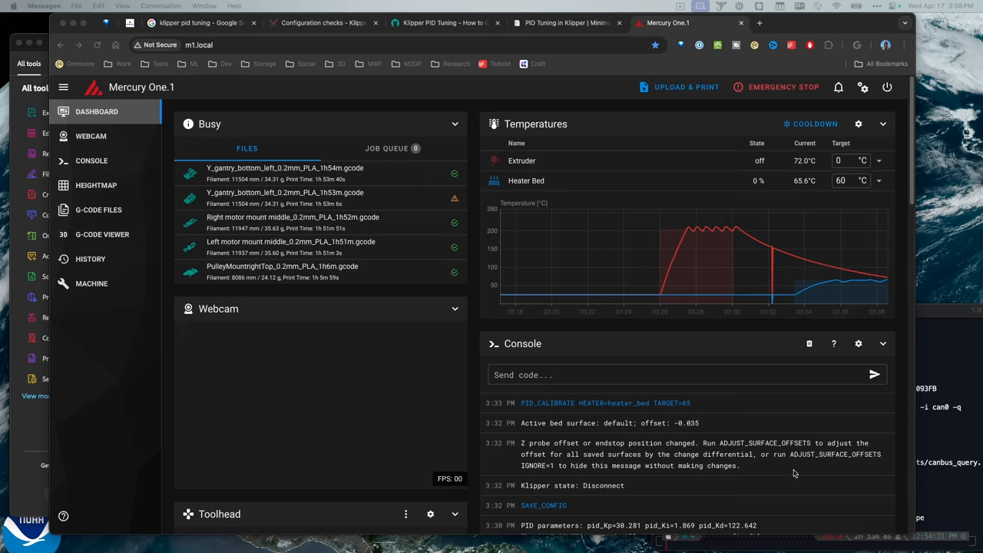
{"action": "mouse_move", "coordinate": [716, 427]}
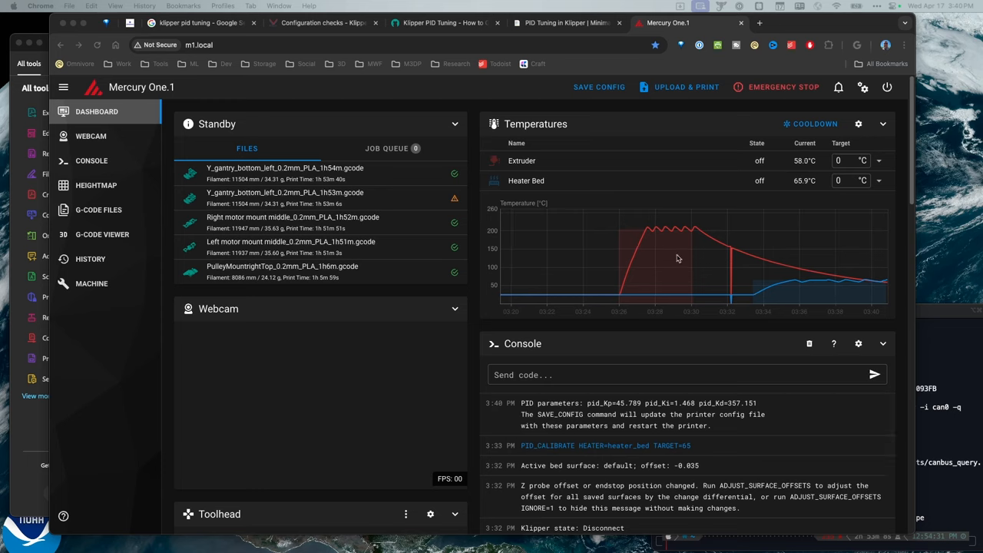
Step: Run SAVE_CONFIG to write the heated-bed PID values to printer.cfg and restart Klipper
{"action": "left_click", "coordinate": [676, 375]}
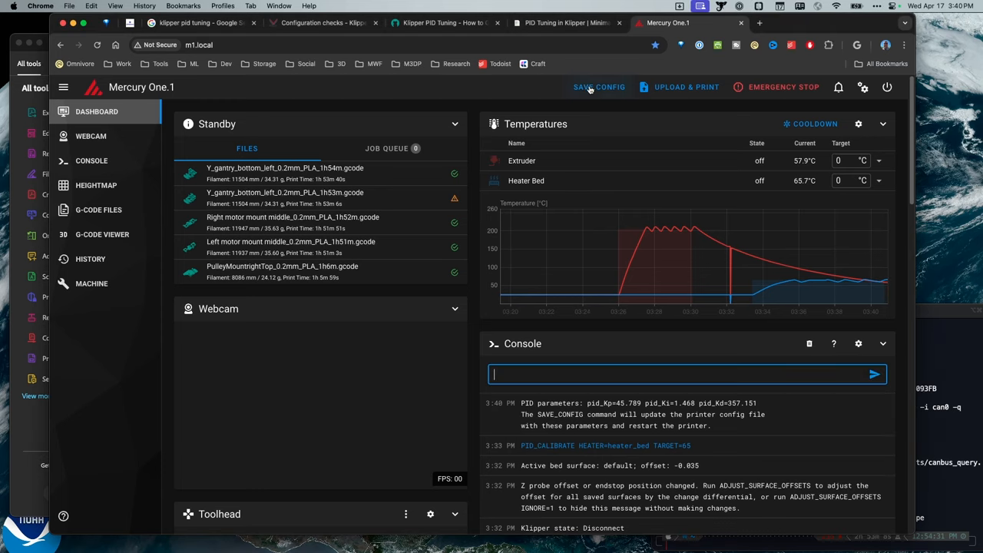
{"action": "left_click", "coordinate": [600, 87]}
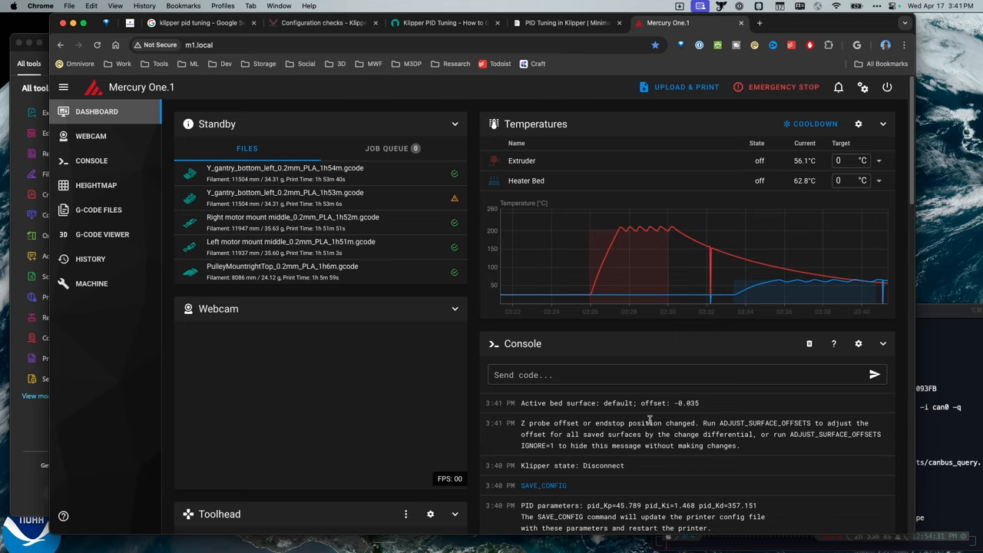
{"action": "left_click", "coordinate": [562, 23]}
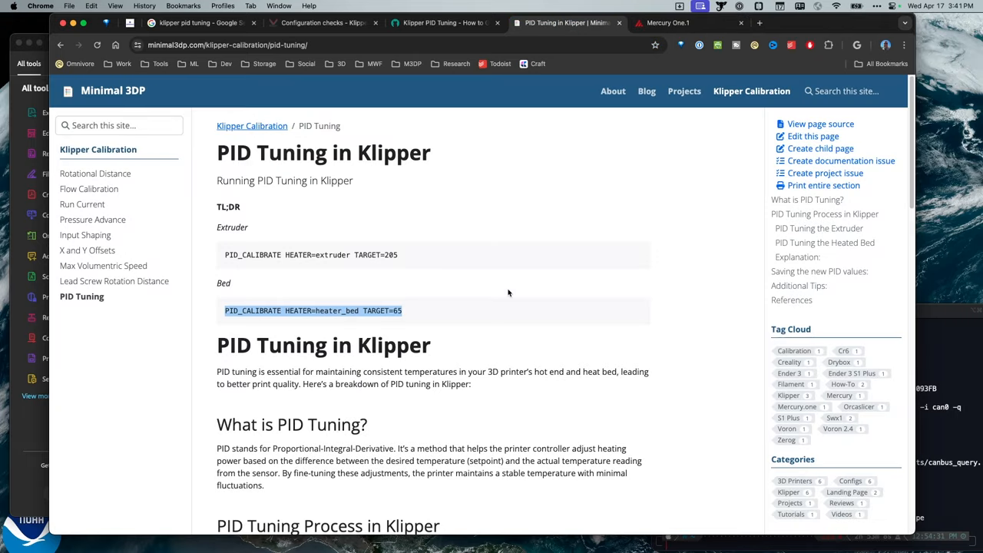
{"action": "mouse_move", "coordinate": [197, 175]}
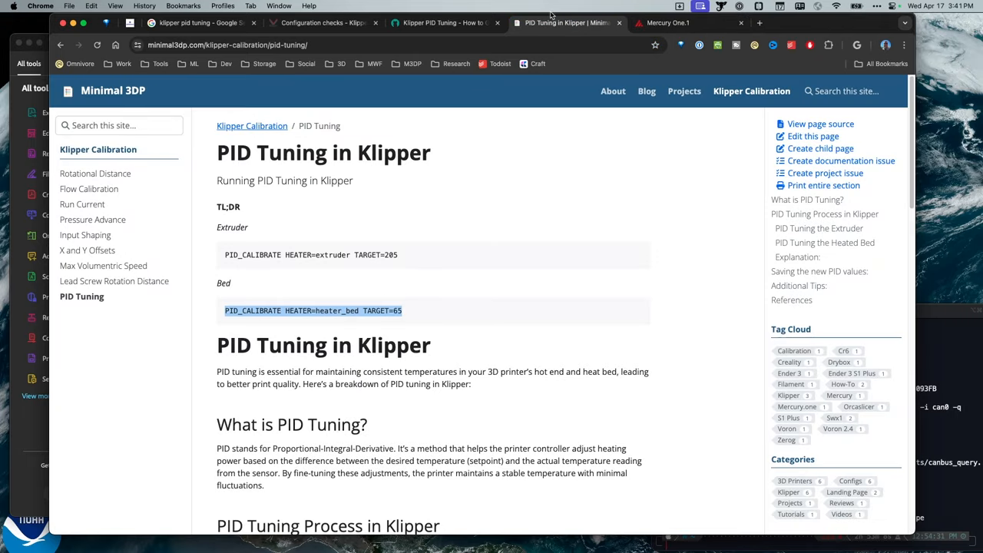
Step: Switch from the guide tab back to the Mercury One Mainsail dashboard
{"action": "left_click", "coordinate": [676, 23]}
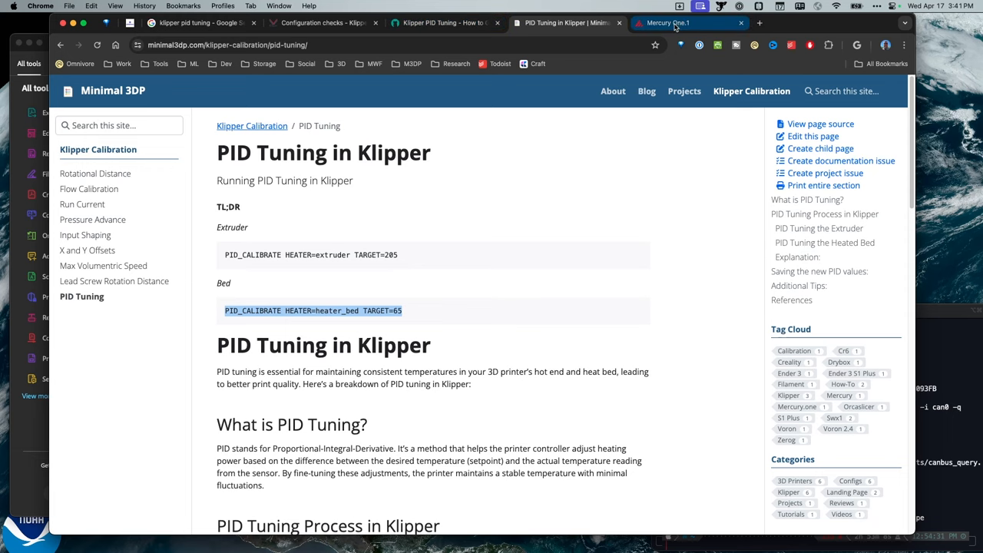
{"action": "left_click", "coordinate": [675, 23]}
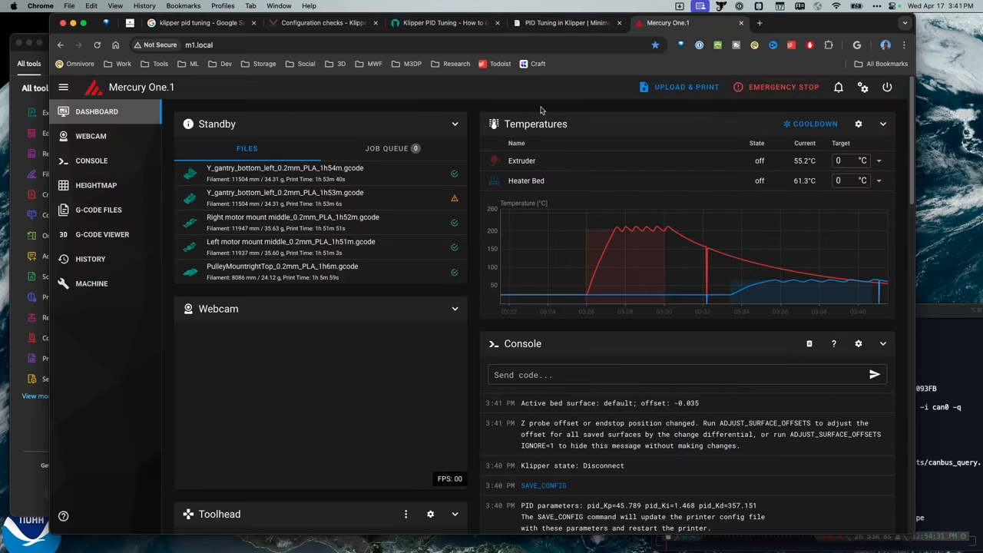